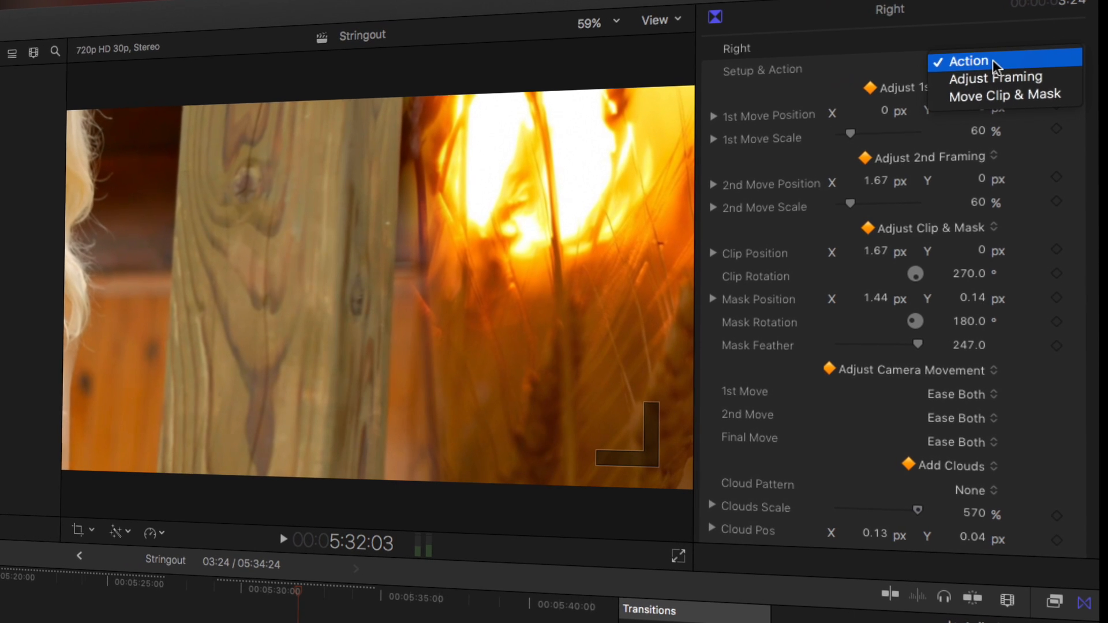
Step: Set the Ripple Whips Setup & Action menu to Adjust Framing
left_click(995, 77)
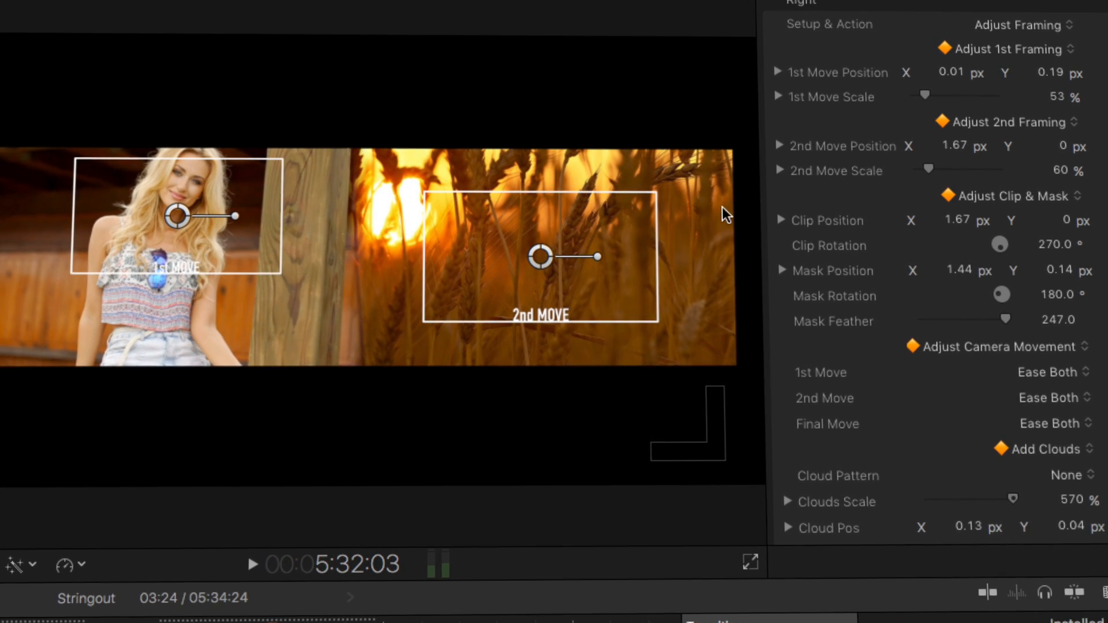
Step: Shift the 2nd Move frame over the sunlit wheat to position 1.44, 0.07 at 60% scale
left_click_drag(538, 256, 490, 234)
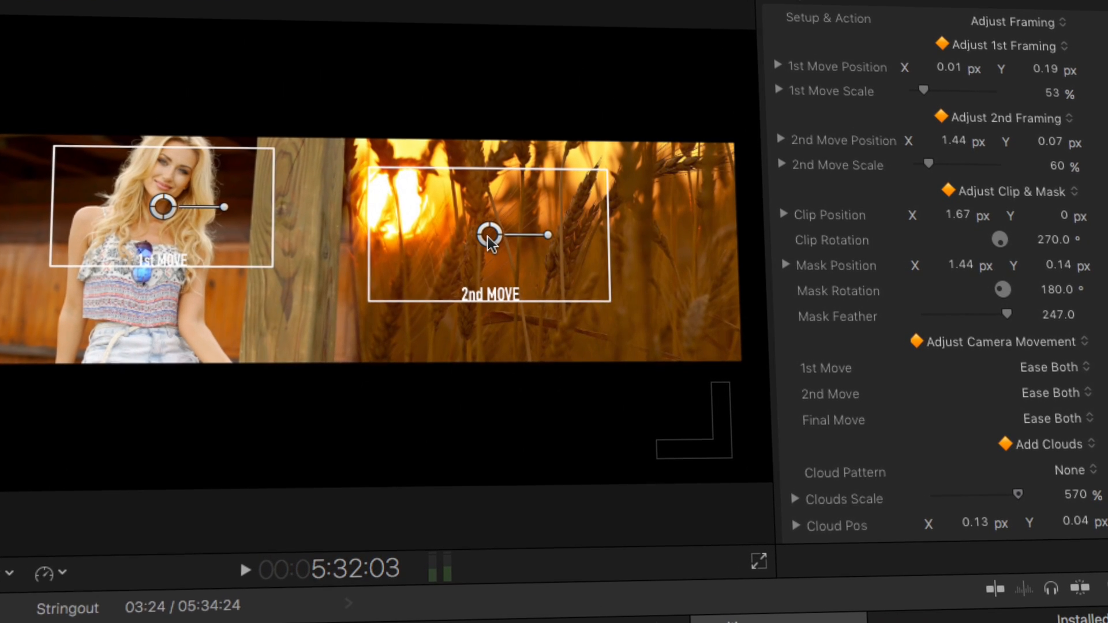